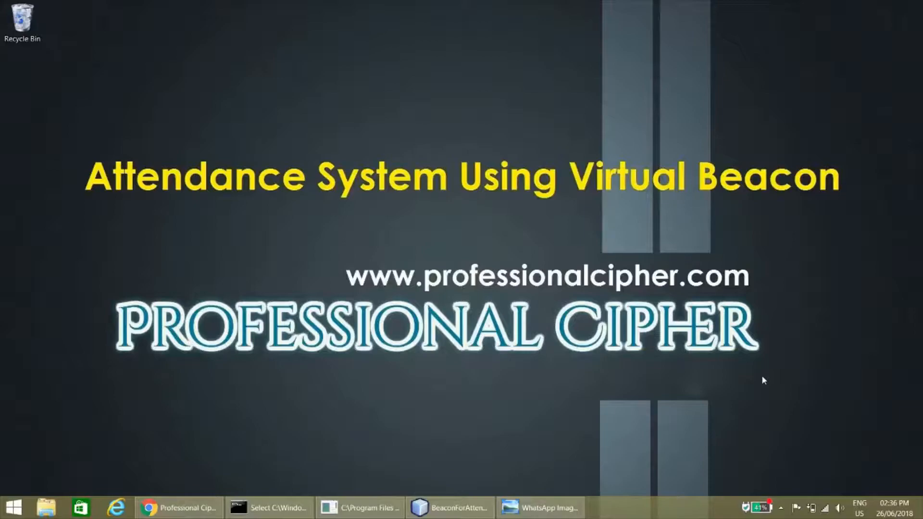
Show the Professional Cipher homepage in Chrome and scroll through its Books, Projects and Programs sections
{"action": "left_click", "coordinate": [179, 507]}
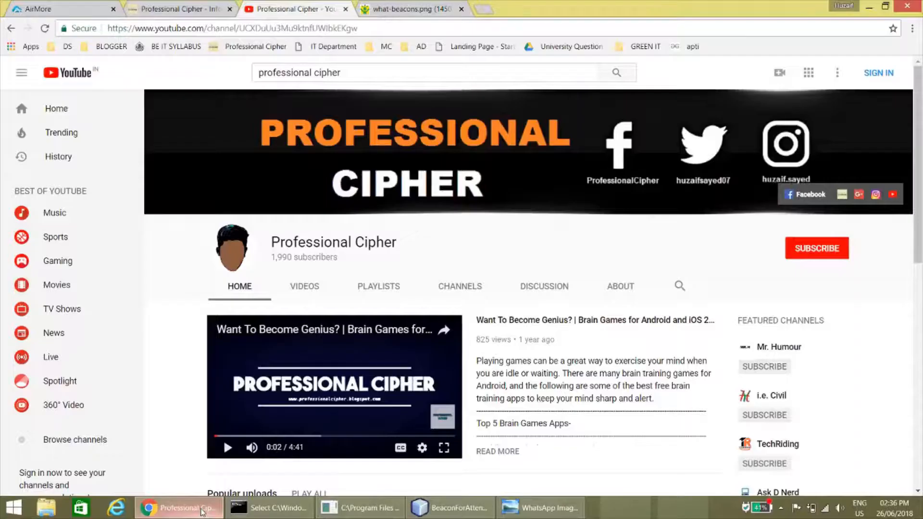
{"action": "mouse_move", "coordinate": [764, 243]}
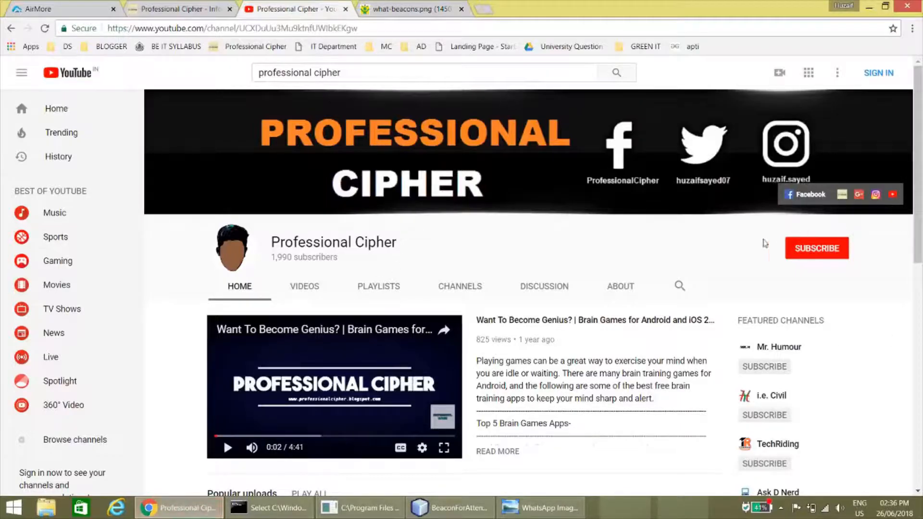
{"action": "left_click", "coordinate": [180, 9]}
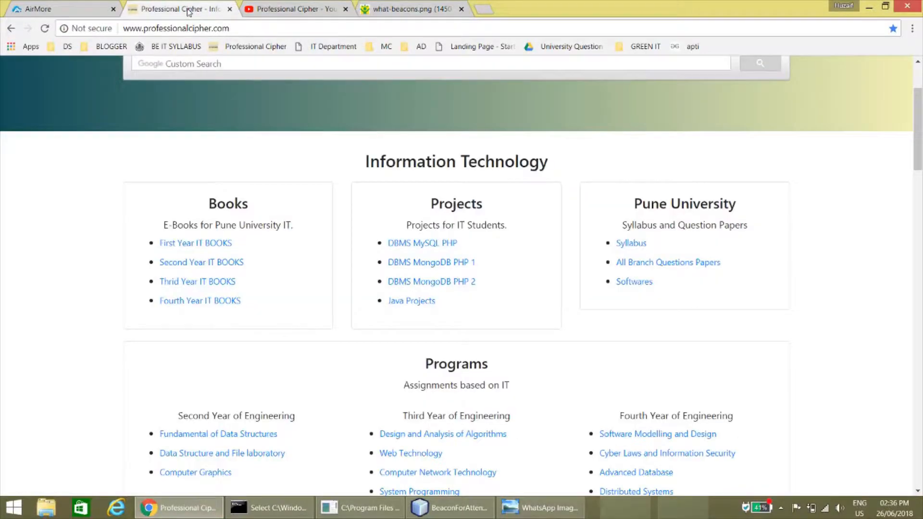
{"action": "scroll", "scroll_direction": "up", "scroll_amount": 3}
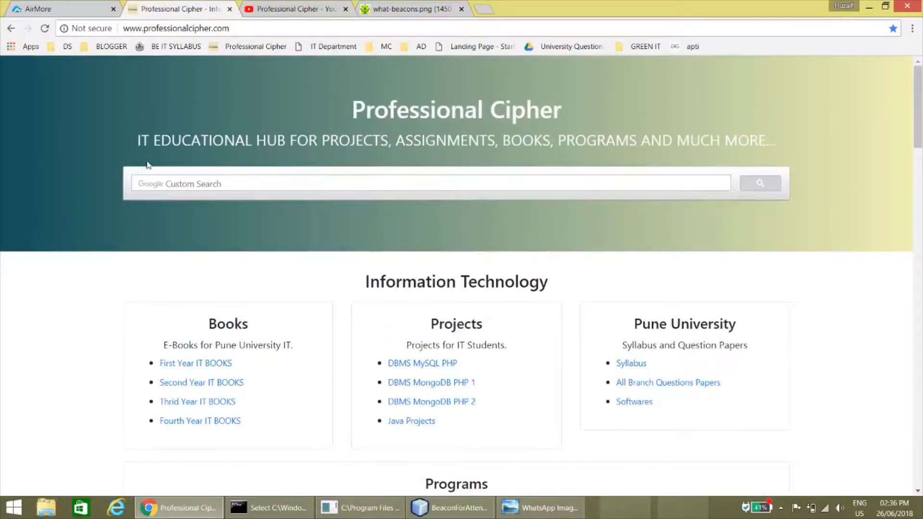
{"action": "scroll", "scroll_direction": "down", "scroll_amount": 3}
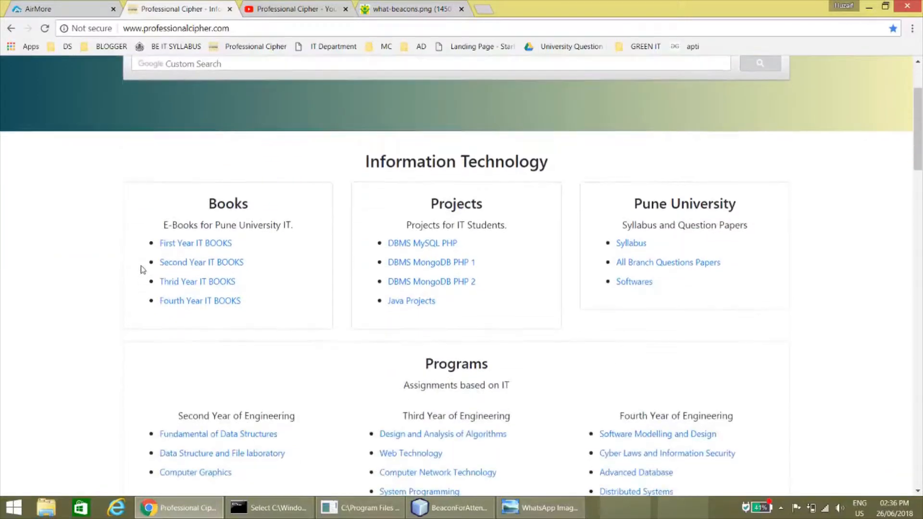
{"action": "scroll", "scroll_direction": "down", "scroll_amount": 3}
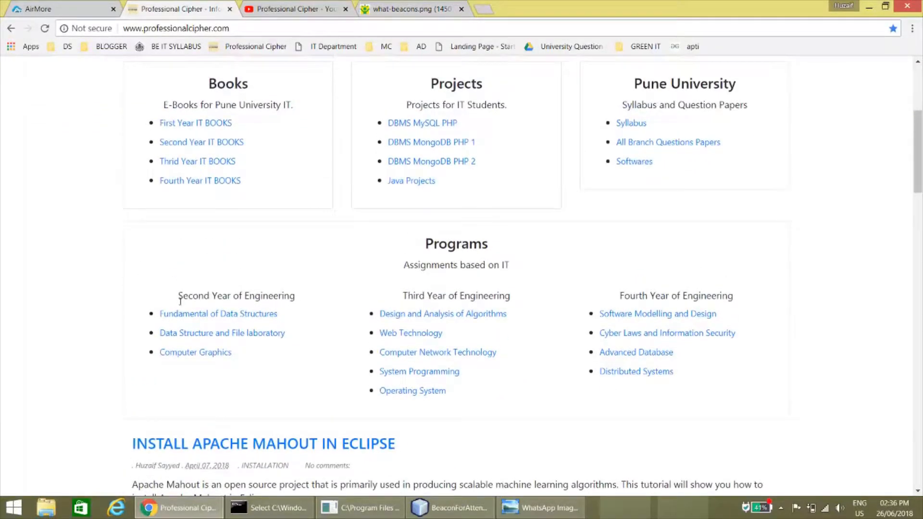
{"action": "scroll", "scroll_direction": "up", "scroll_amount": 3}
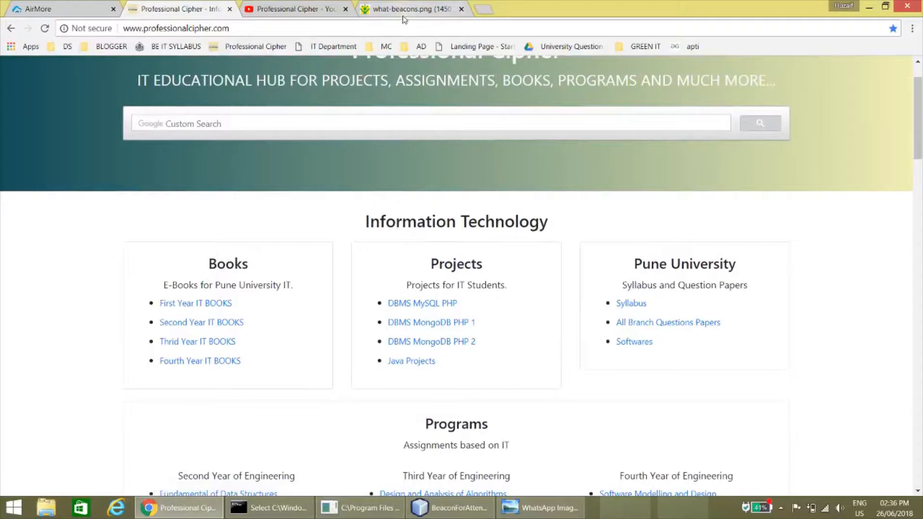
Show the beacon workflow diagram, then the AirMore mirrored phone with Student and Teacher apps
{"action": "left_click", "coordinate": [409, 9]}
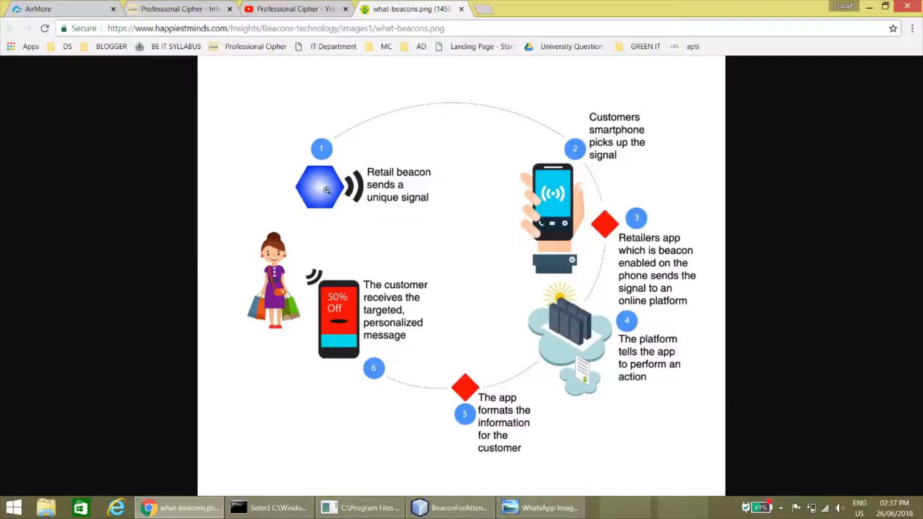
{"action": "mouse_move", "coordinate": [396, 160]}
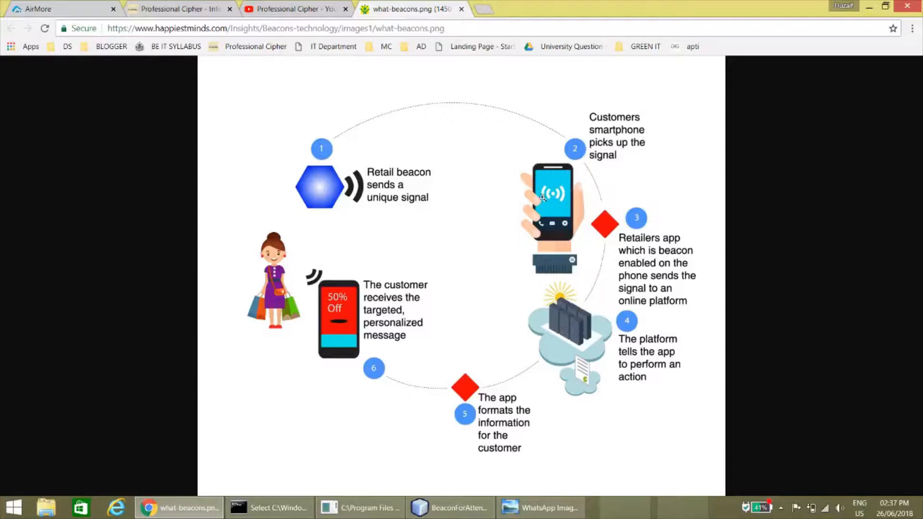
{"action": "mouse_move", "coordinate": [252, 179]}
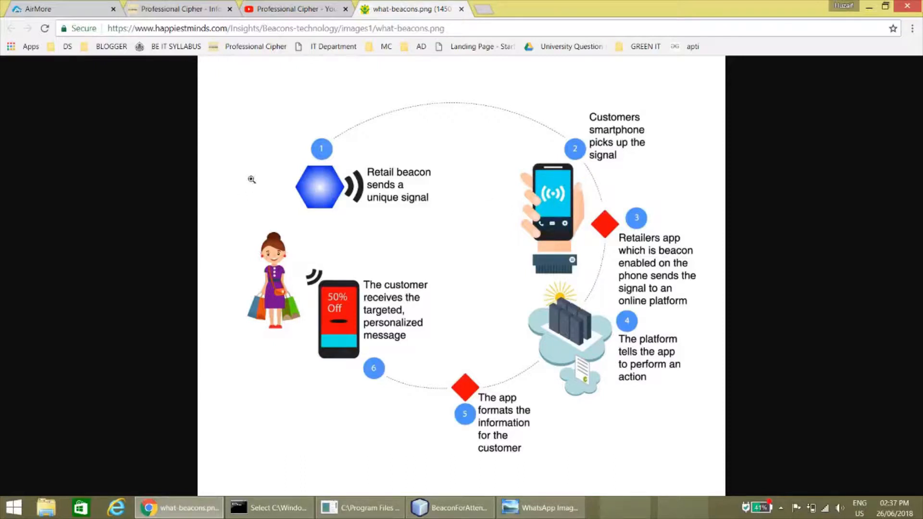
{"action": "mouse_move", "coordinate": [466, 203]}
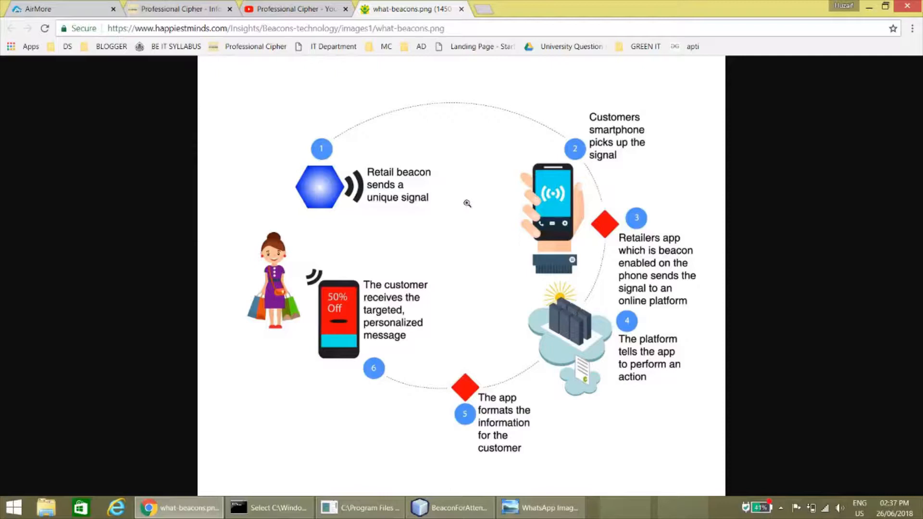
{"action": "mouse_move", "coordinate": [547, 189]}
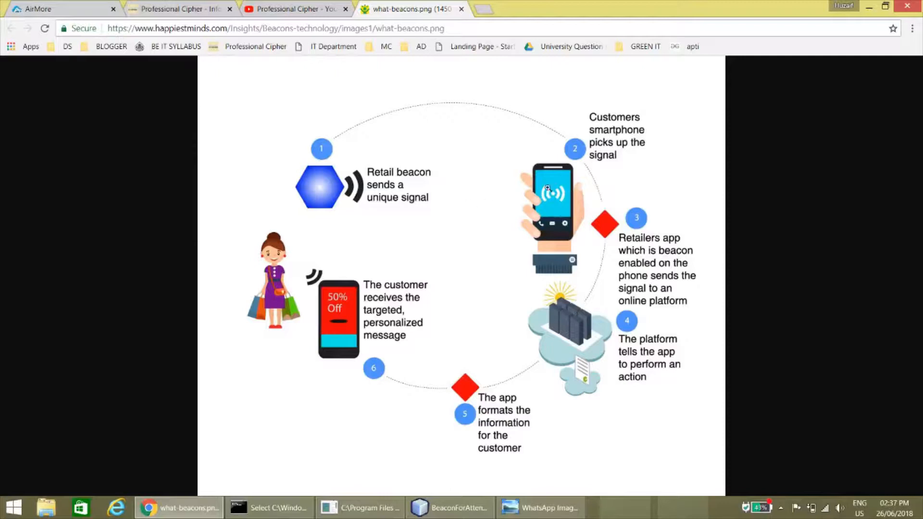
{"action": "mouse_move", "coordinate": [565, 223]}
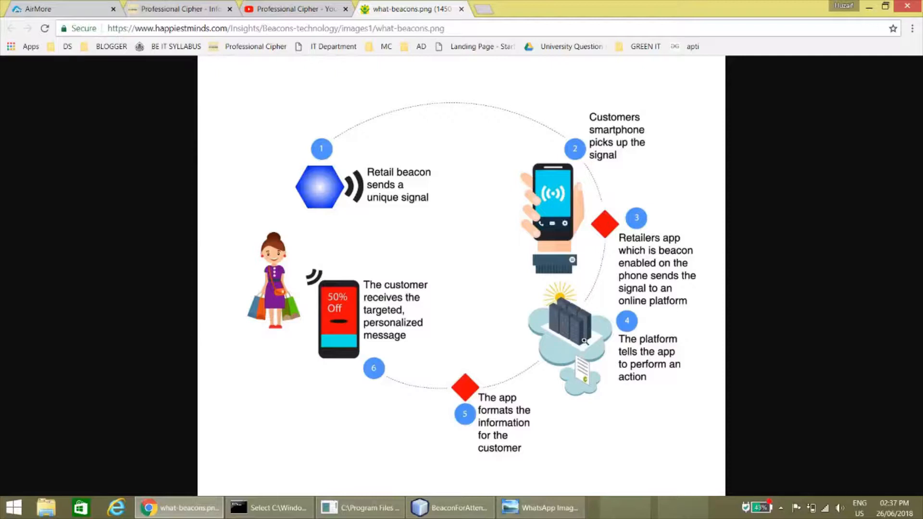
{"action": "mouse_move", "coordinate": [665, 358]}
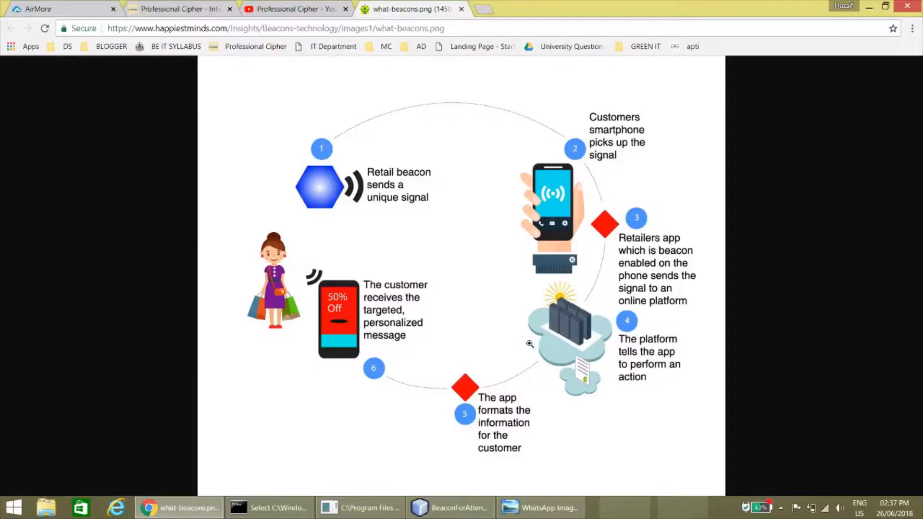
{"action": "mouse_move", "coordinate": [540, 358]}
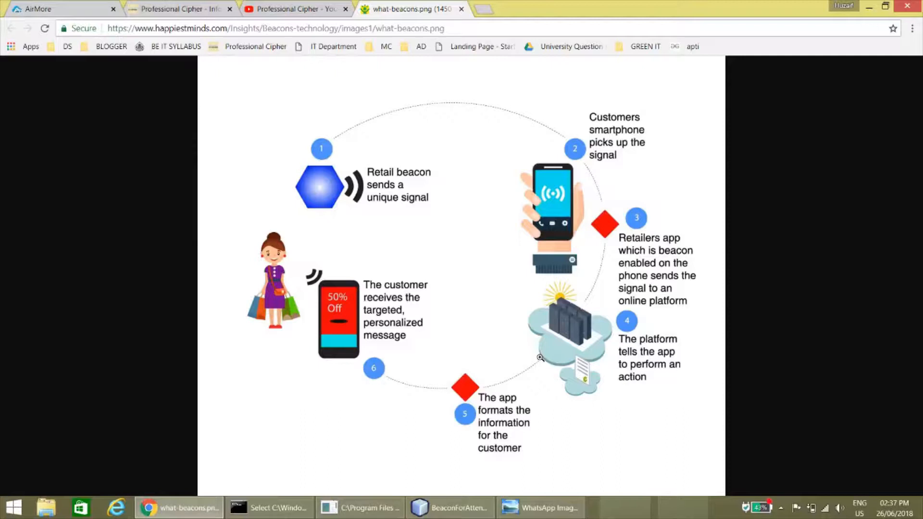
{"action": "mouse_move", "coordinate": [601, 239]}
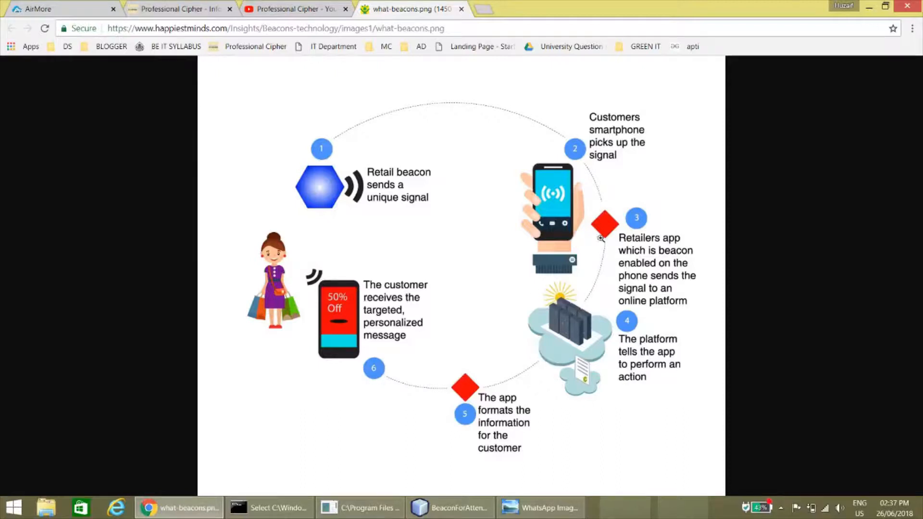
{"action": "mouse_move", "coordinate": [621, 226]}
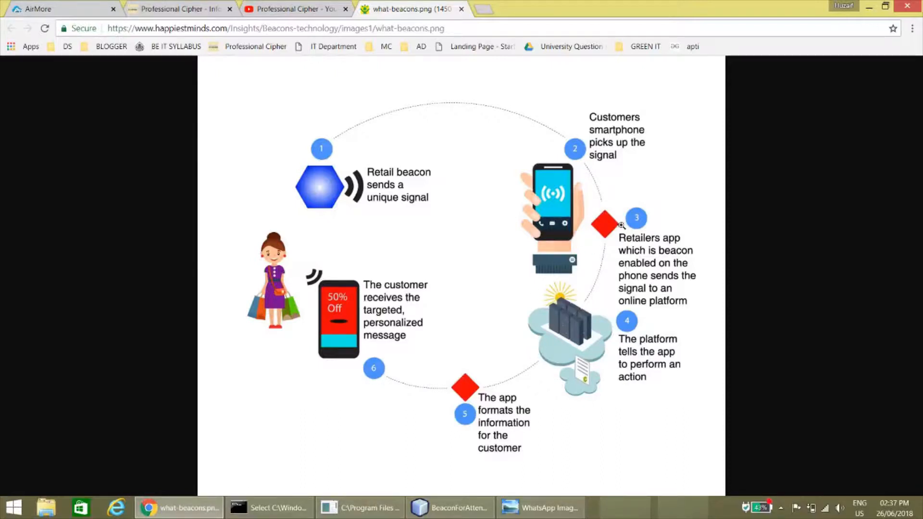
{"action": "mouse_move", "coordinate": [549, 356]}
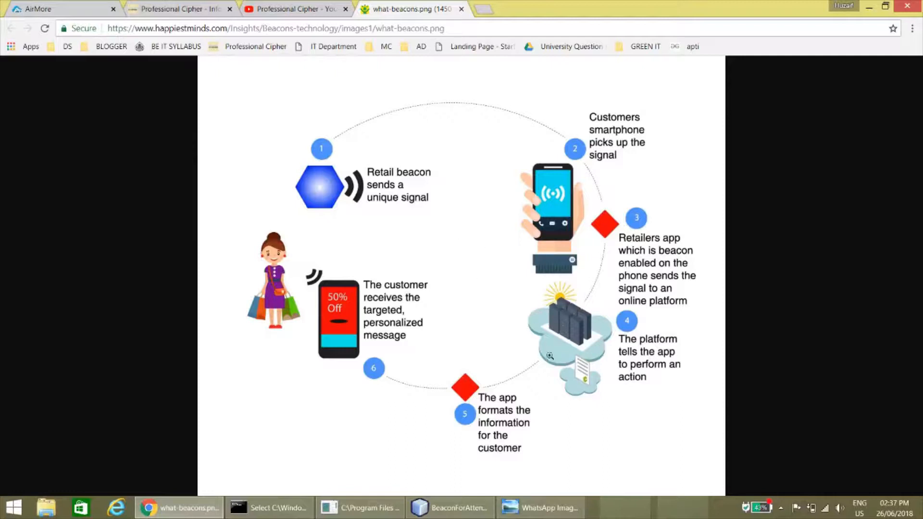
{"action": "mouse_move", "coordinate": [593, 152]}
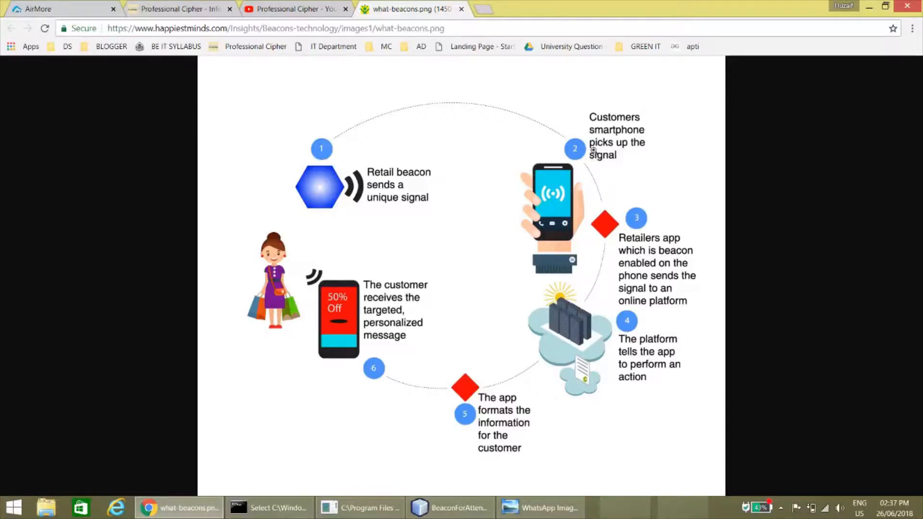
{"action": "mouse_move", "coordinate": [571, 189]}
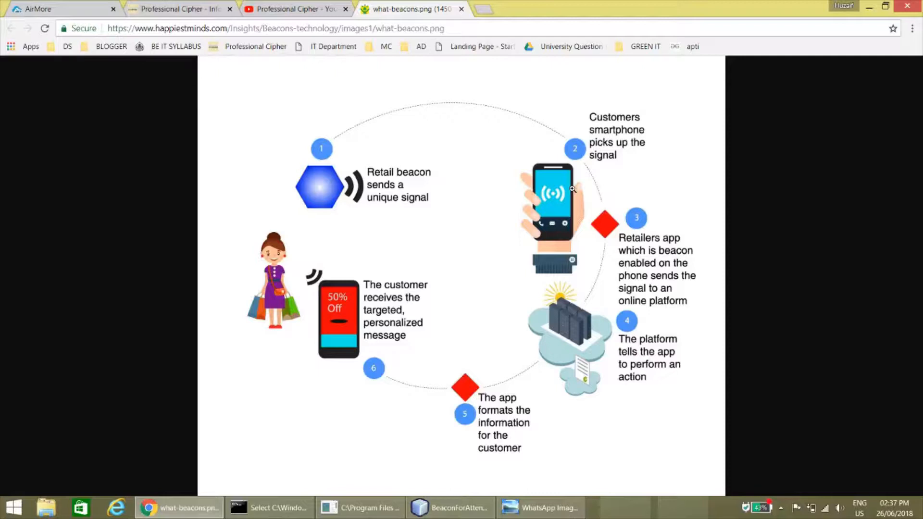
{"action": "mouse_move", "coordinate": [365, 100]}
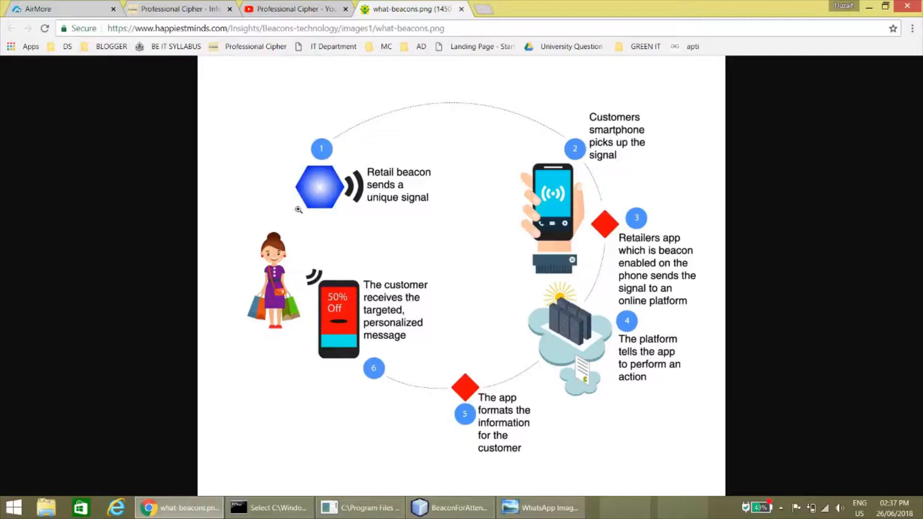
{"action": "mouse_move", "coordinate": [338, 221]}
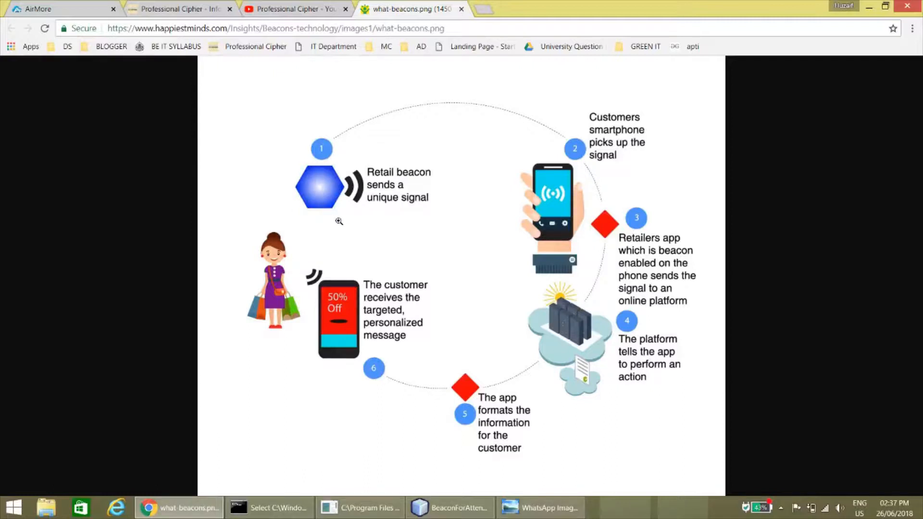
{"action": "mouse_move", "coordinate": [341, 221]}
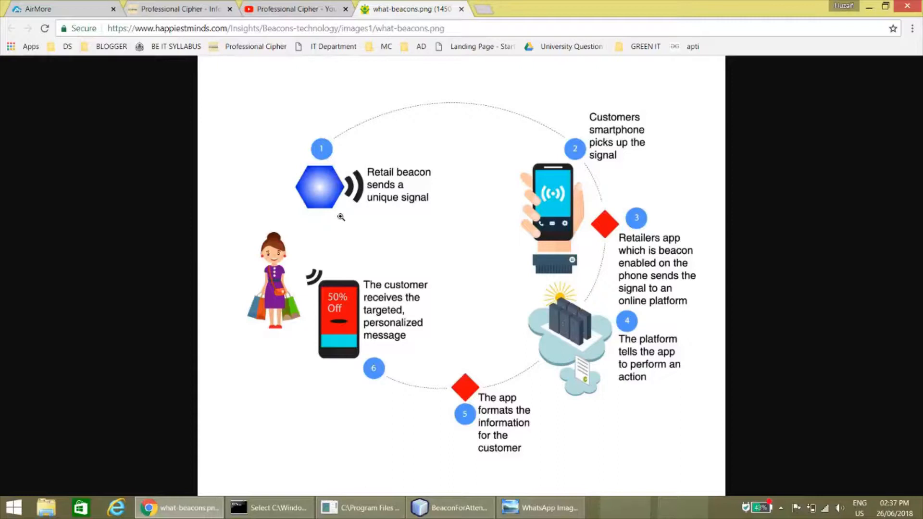
{"action": "mouse_move", "coordinate": [382, 229]}
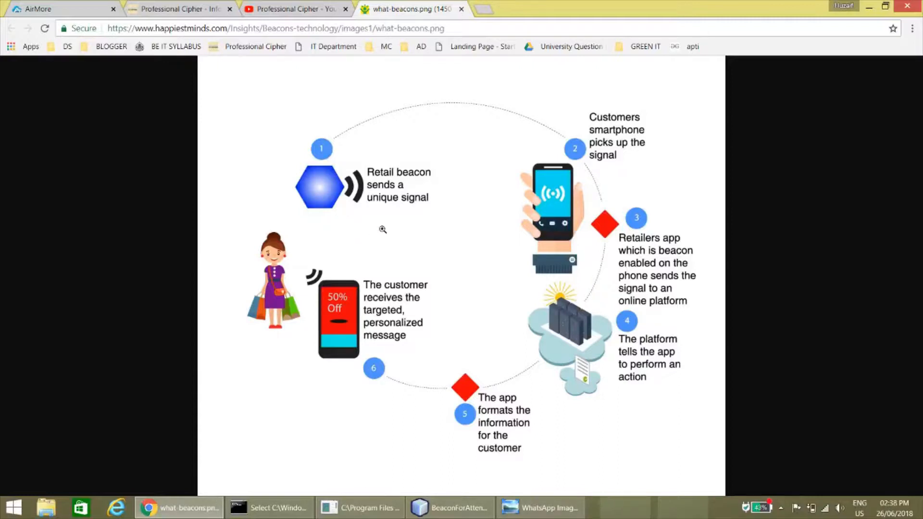
{"action": "mouse_move", "coordinate": [466, 472]}
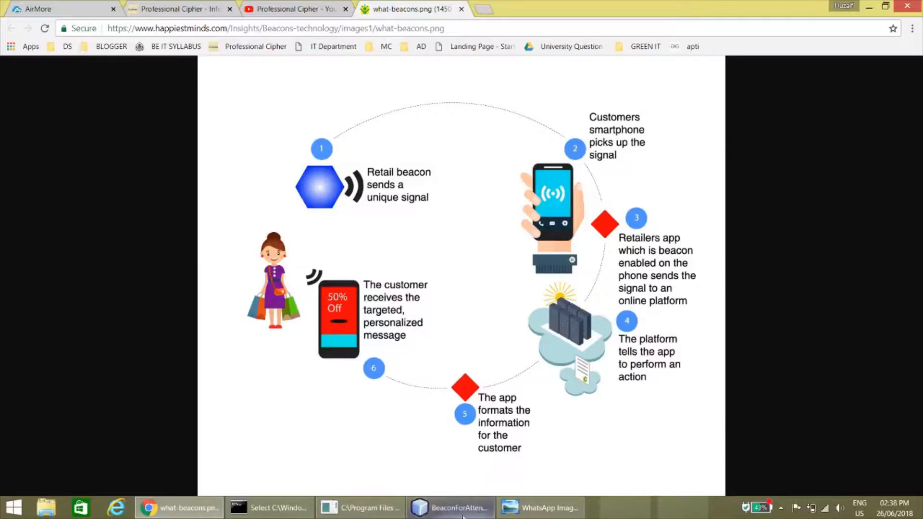
{"action": "left_click", "coordinate": [450, 507]}
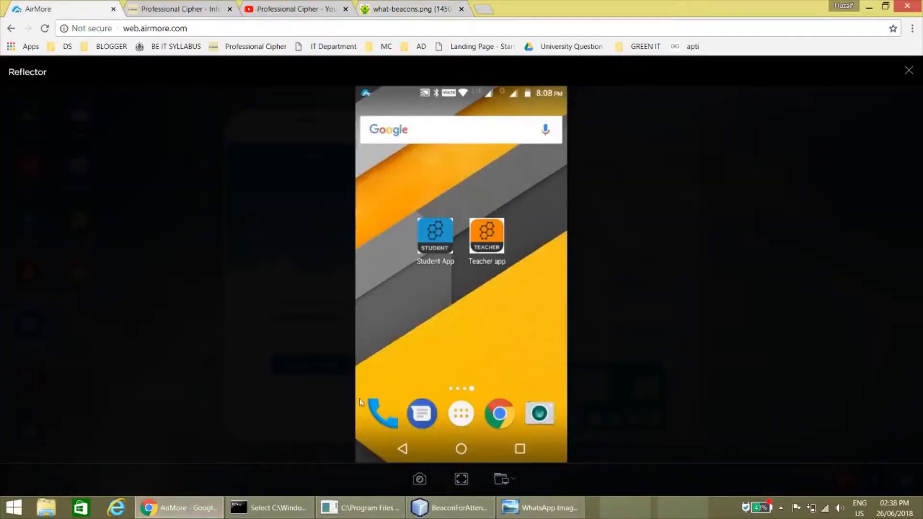
{"action": "left_click", "coordinate": [450, 507]}
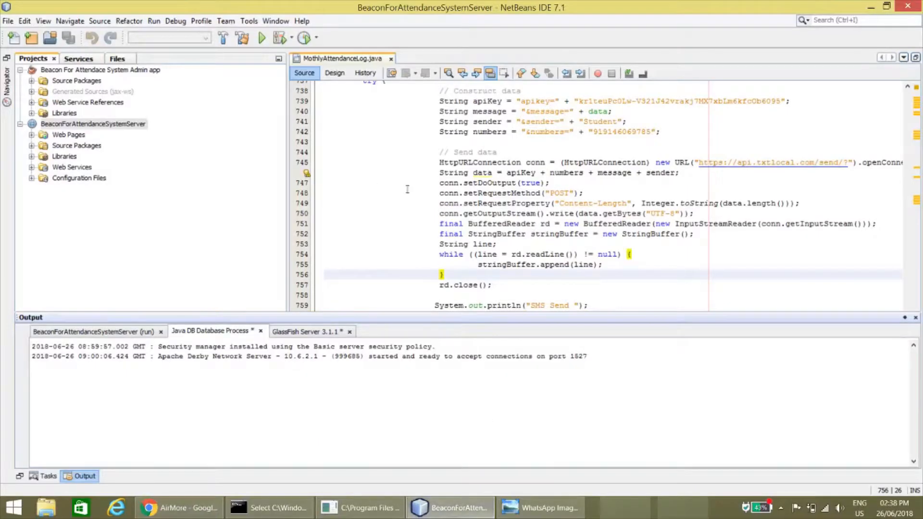
{"action": "mouse_move", "coordinate": [378, 157]}
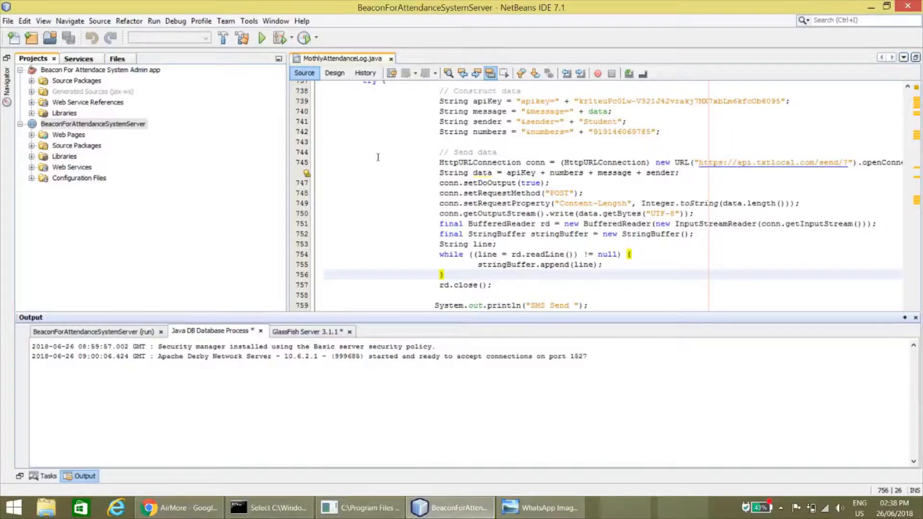
{"action": "mouse_move", "coordinate": [376, 163]}
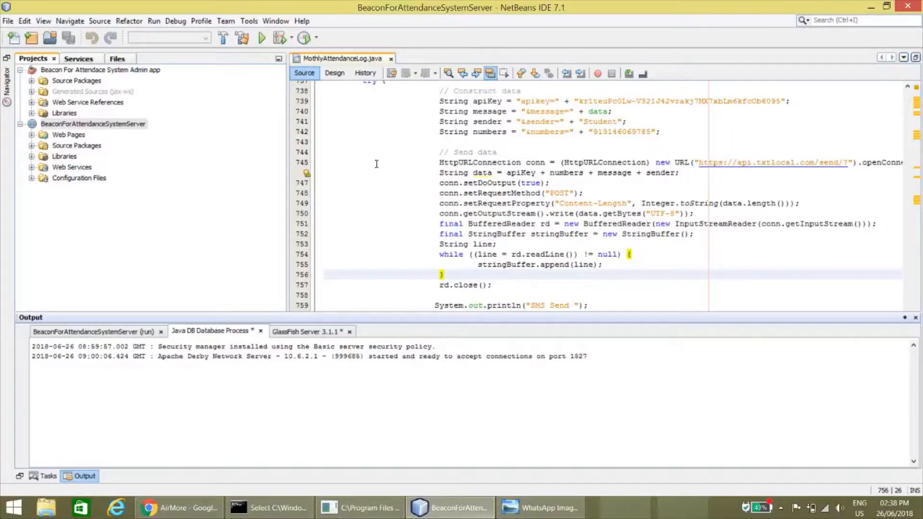
{"action": "left_click", "coordinate": [178, 507]}
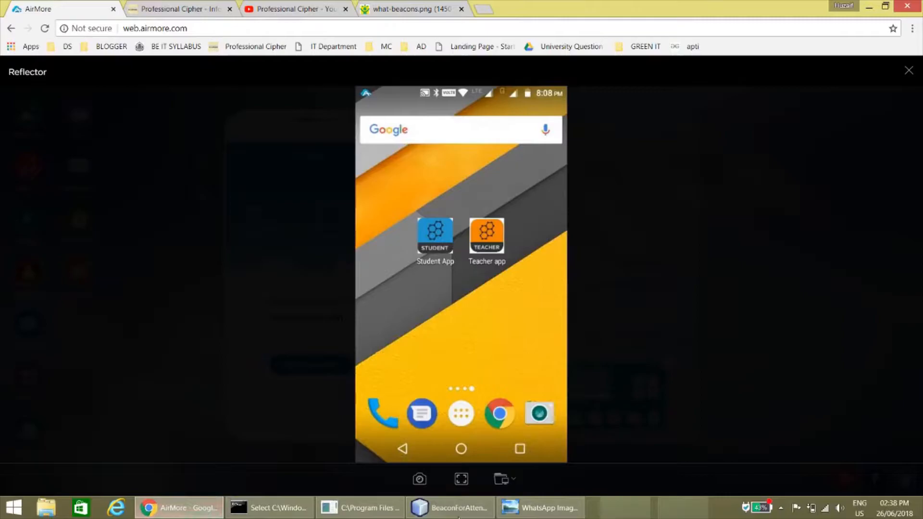
{"action": "left_click", "coordinate": [448, 508]}
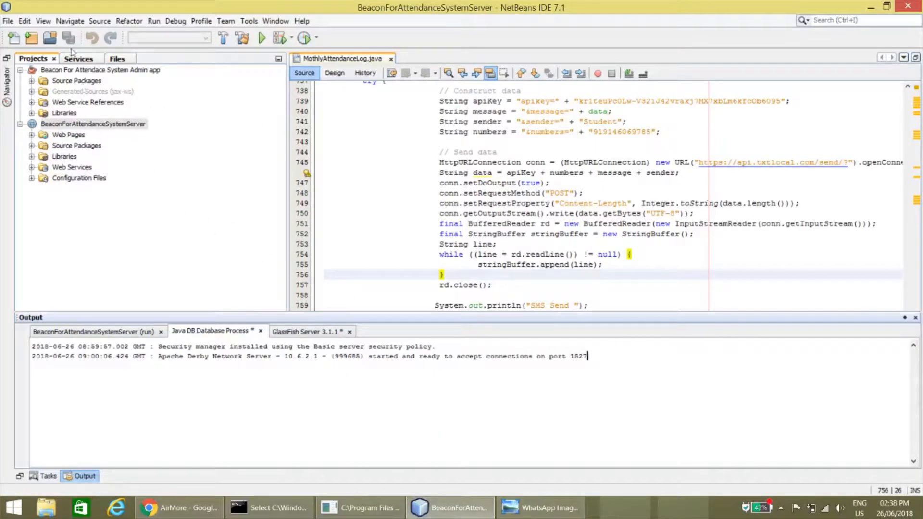
{"action": "mouse_move", "coordinate": [103, 74]}
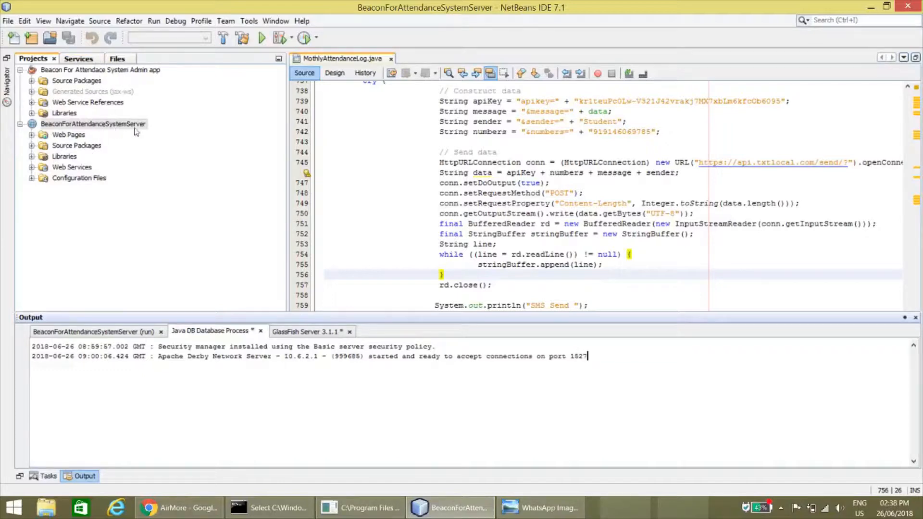
{"action": "mouse_move", "coordinate": [116, 157]}
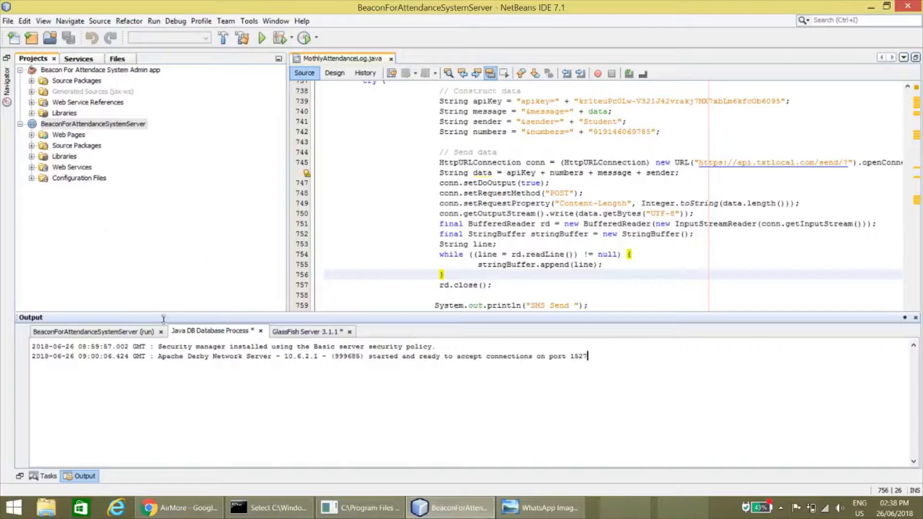
{"action": "mouse_move", "coordinate": [540, 306]}
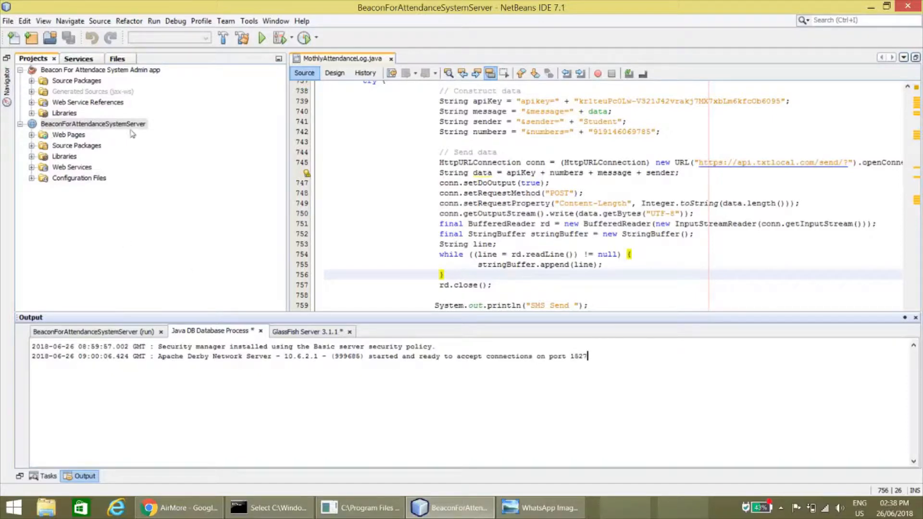
Run the BeaconForAttendanceSystemServer project and bring up the network configuration in a command prompt
{"action": "left_click", "coordinate": [93, 123]}
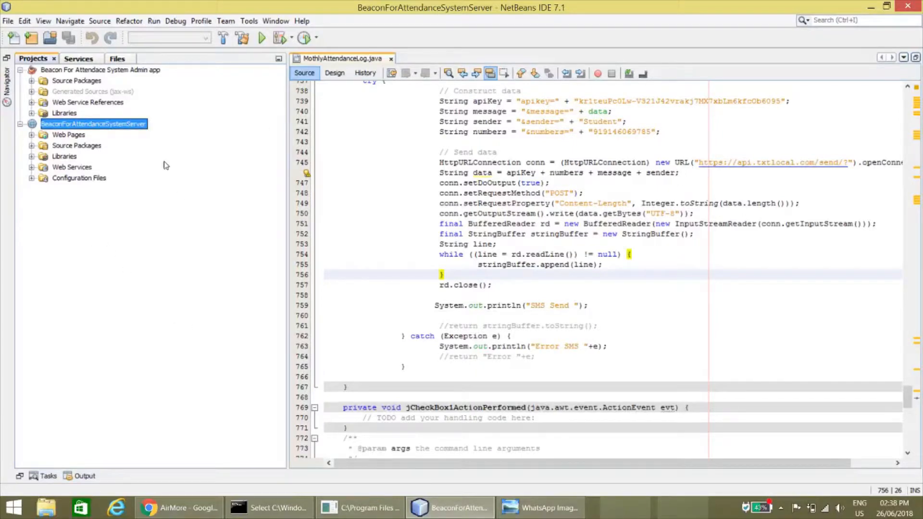
{"action": "right_click", "coordinate": [93, 124]}
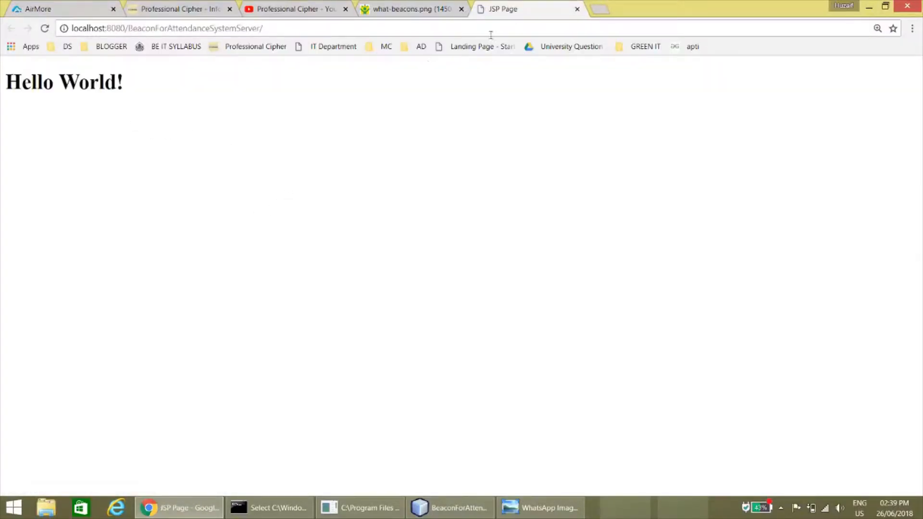
{"action": "left_click", "coordinate": [276, 508]}
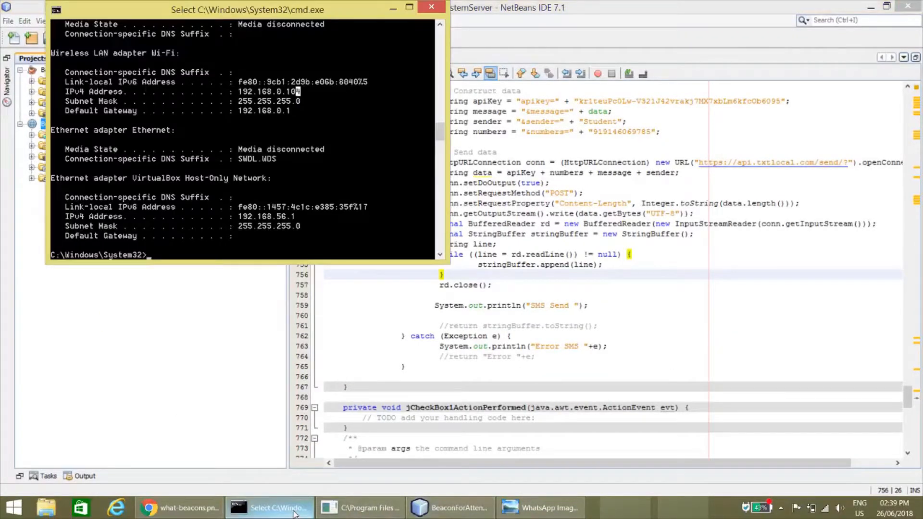
Mark the Wi-Fi IPv4 address 192.168.0.104 in Command Prompt for copying and return to Chrome
{"action": "scroll", "scroll_direction": "down", "scroll_amount": 3}
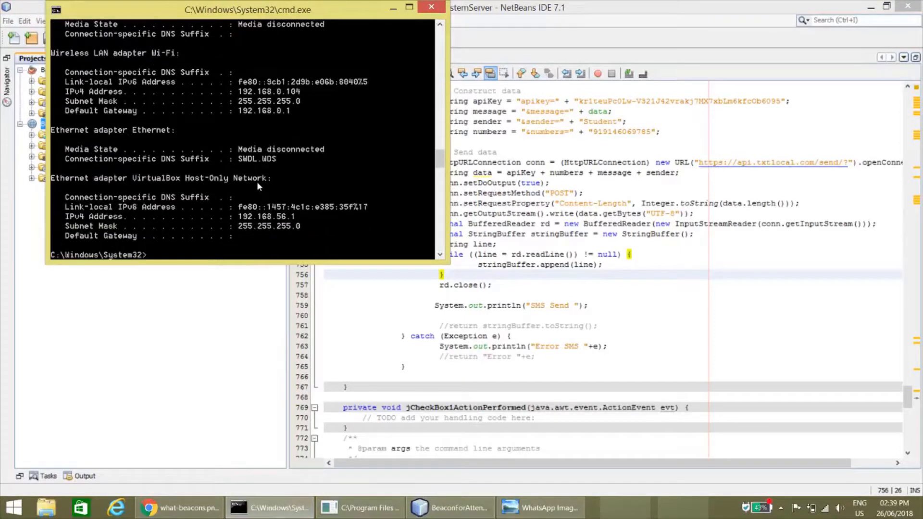
{"action": "right_click", "coordinate": [247, 103]}
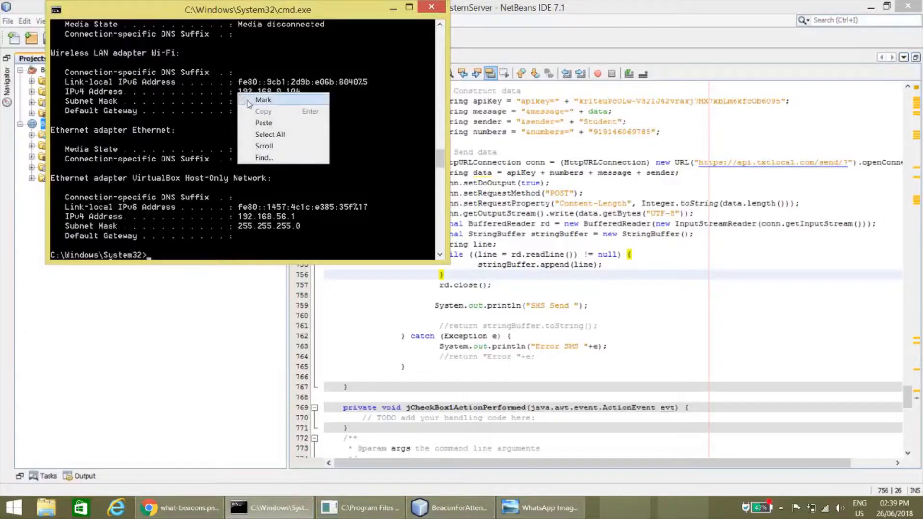
{"action": "left_click", "coordinate": [263, 99]}
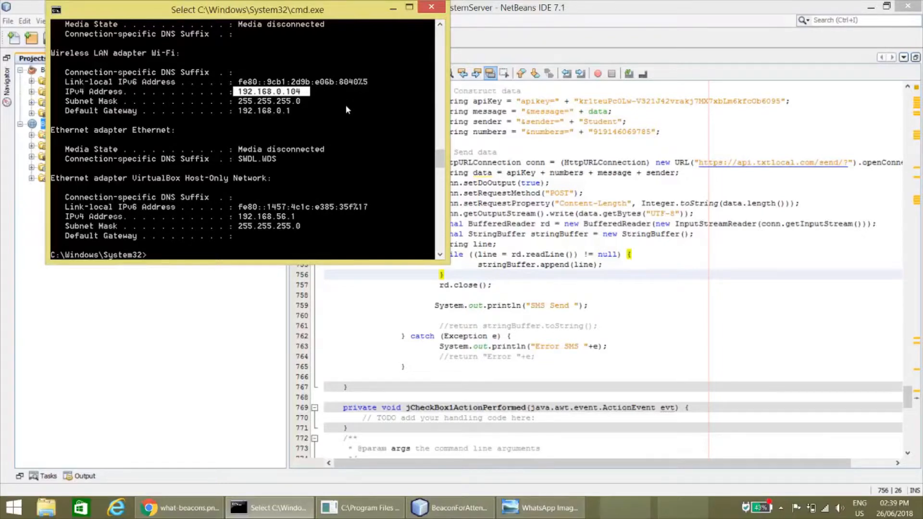
{"action": "left_click", "coordinate": [178, 508]}
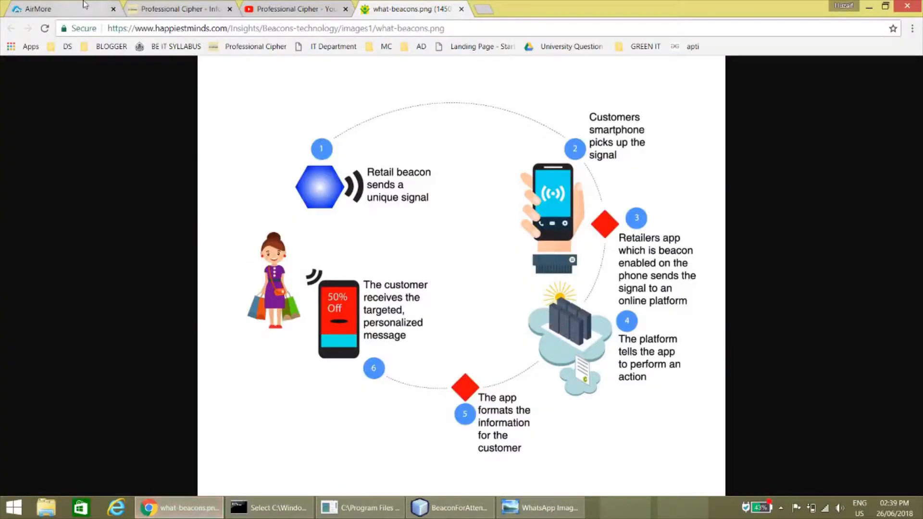
Open the Teacher app on the mirrored phone and enter the server address to reach its class form
{"action": "left_click", "coordinate": [65, 9]}
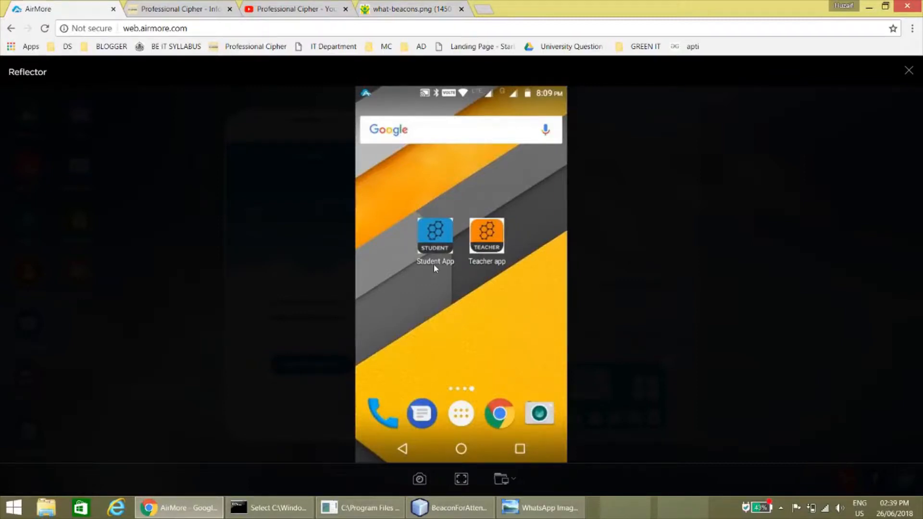
{"action": "mouse_move", "coordinate": [520, 251]}
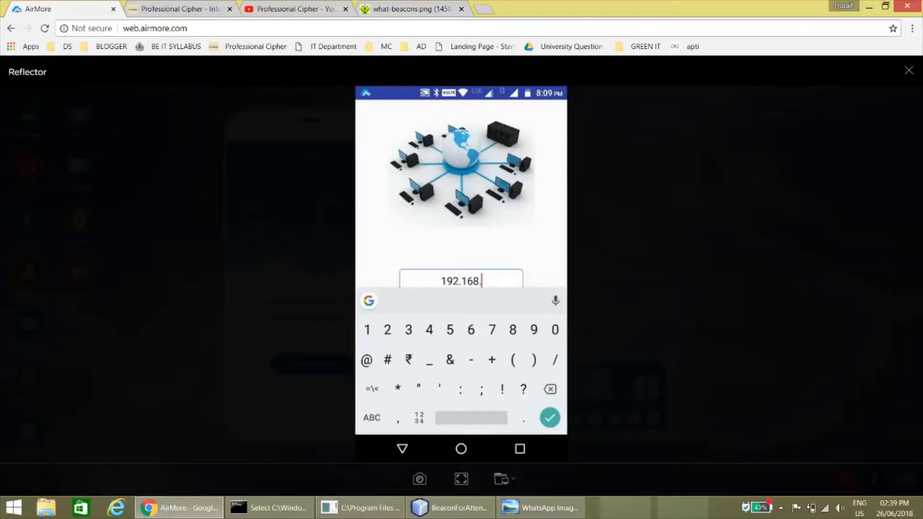
{"action": "left_click", "coordinate": [267, 508]}
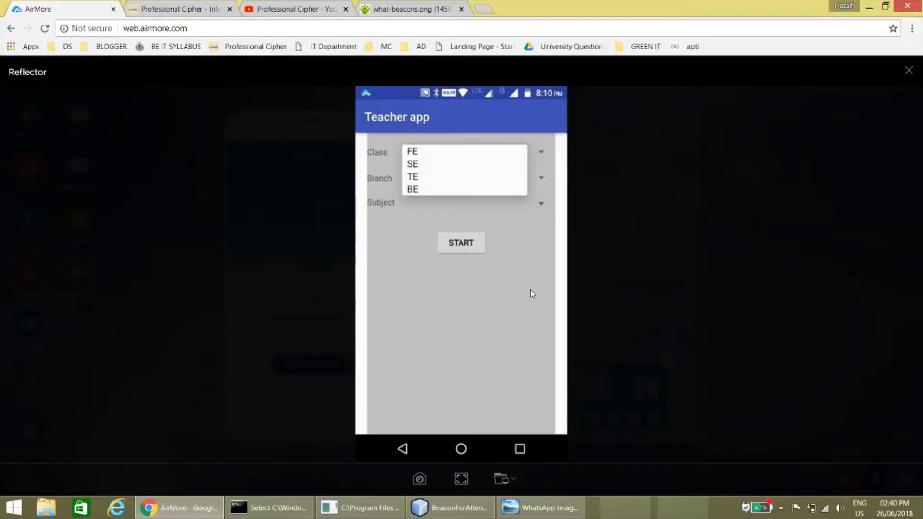
{"action": "mouse_move", "coordinate": [569, 340]}
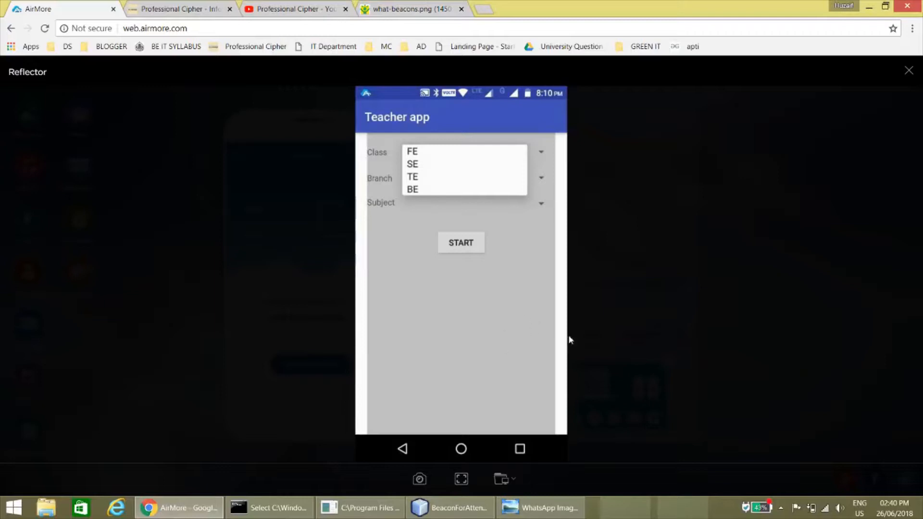
Pick a class for the lecture session from the FE, SE, TE, BE list
{"action": "left_click", "coordinate": [412, 152]}
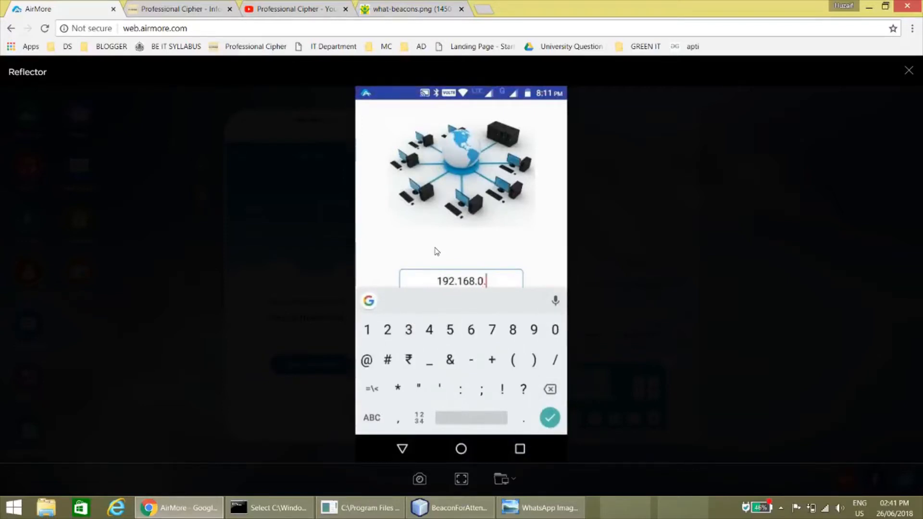
Connect the Student App to 192.168.0.104 and switch attendance ON, getting a true result
{"action": "left_click", "coordinate": [548, 417]}
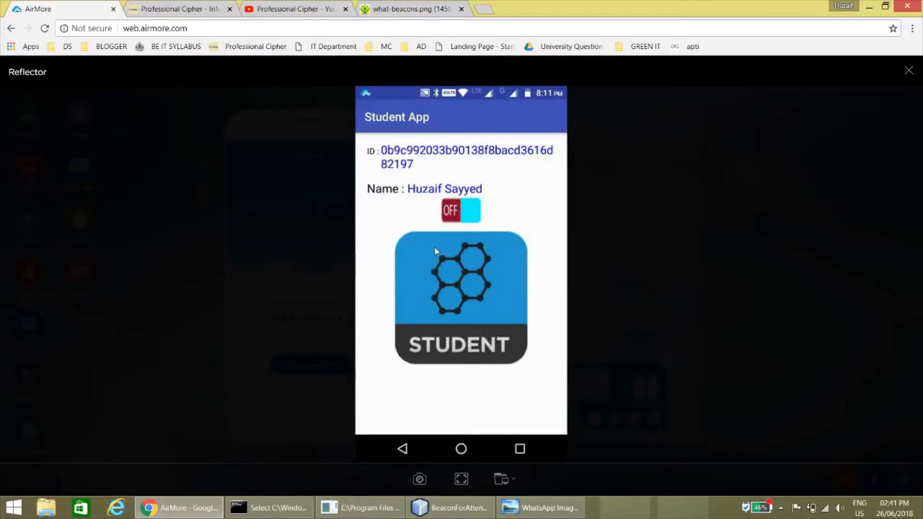
{"action": "left_click", "coordinate": [460, 210]}
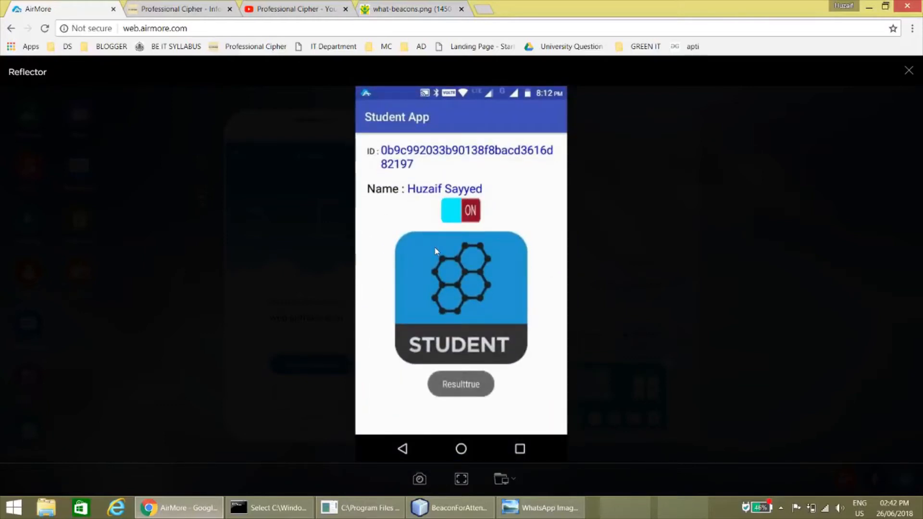
{"action": "left_click", "coordinate": [461, 384]}
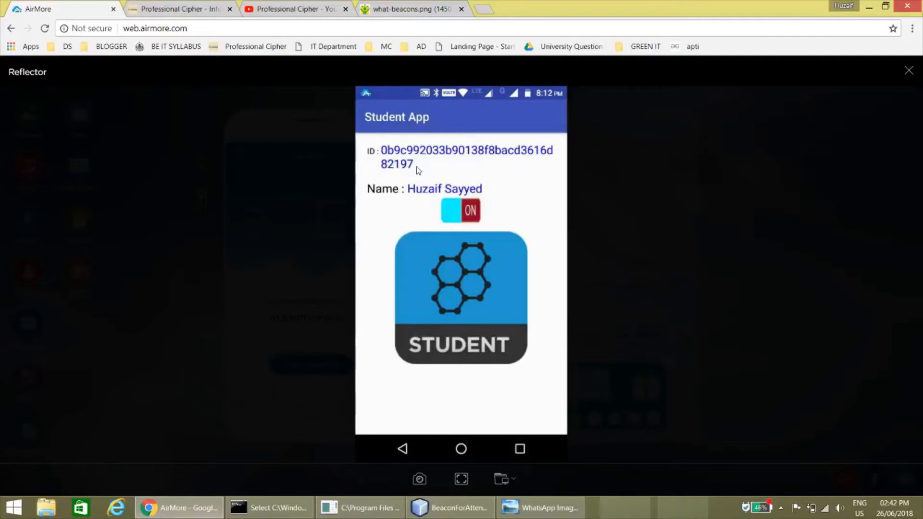
{"action": "mouse_move", "coordinate": [461, 184]}
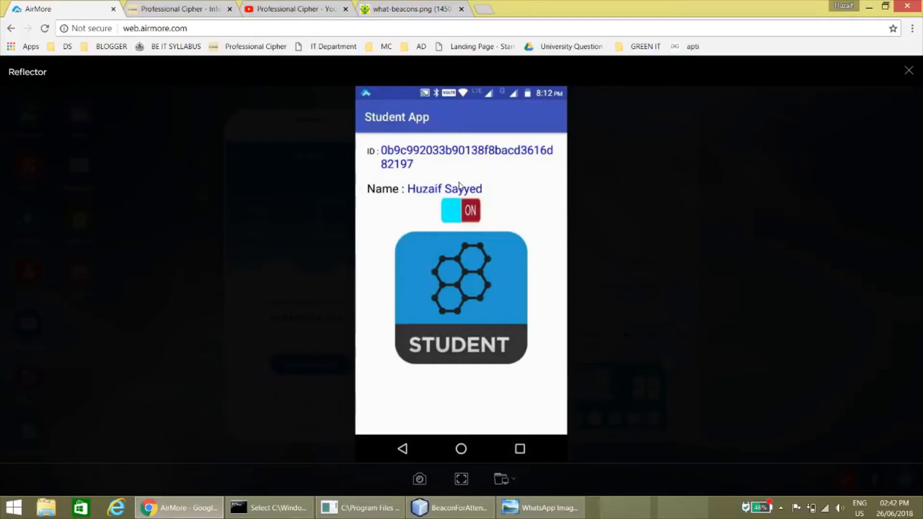
{"action": "left_click", "coordinate": [449, 507]}
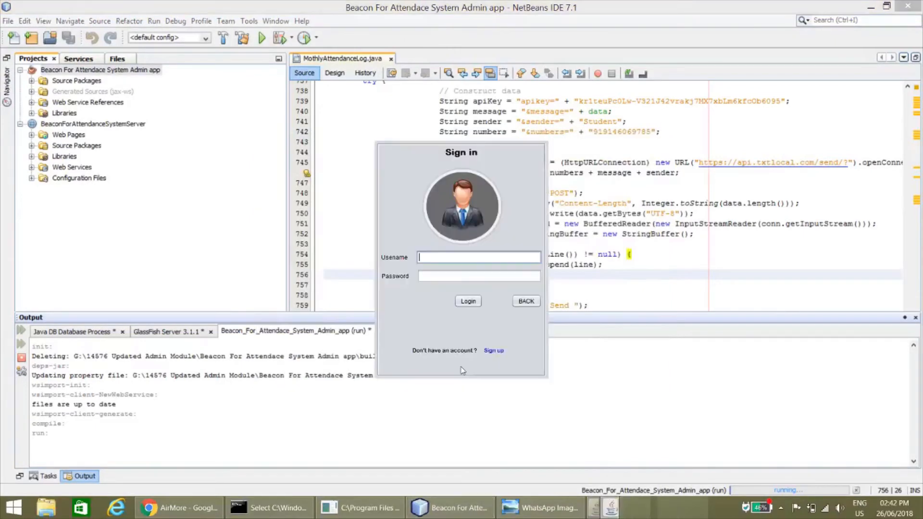
Enter the admin username and move on to the password field in the Sign in window
{"action": "type", "text": "ro"}
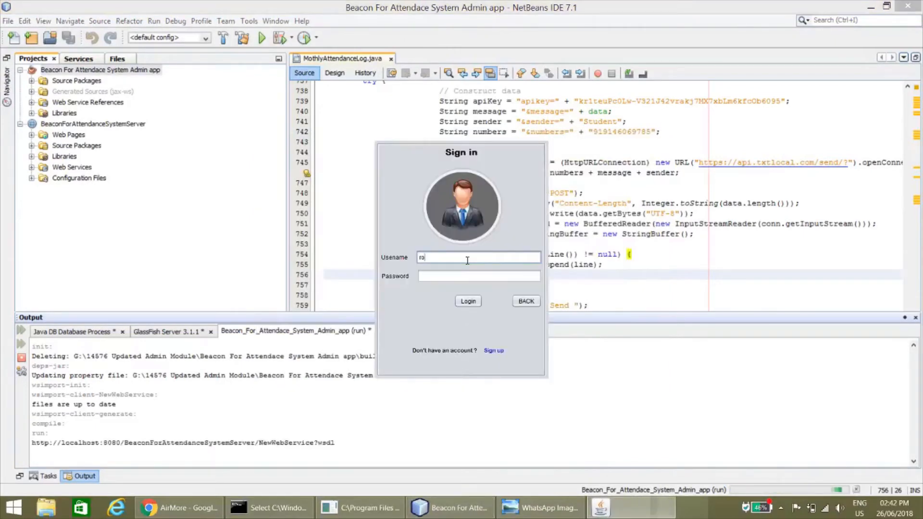
{"action": "left_click", "coordinate": [467, 301]}
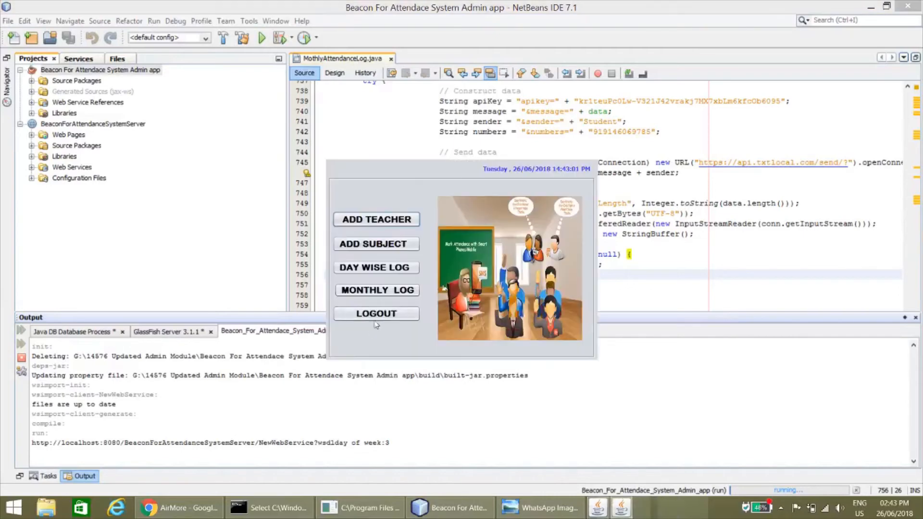
Search the monthly log for BE Information Technology from 5-1-2018 to 6-26-2018
{"action": "left_click", "coordinate": [376, 289]}
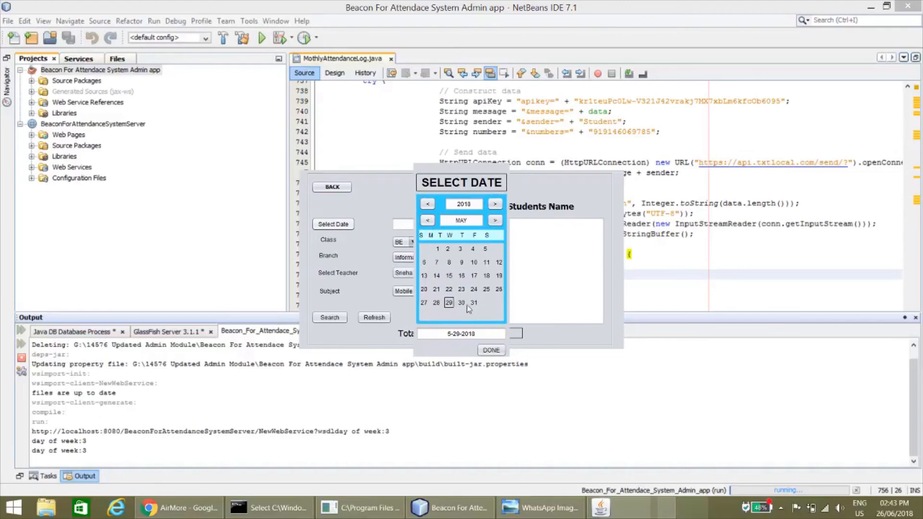
{"action": "left_click", "coordinate": [490, 349]}
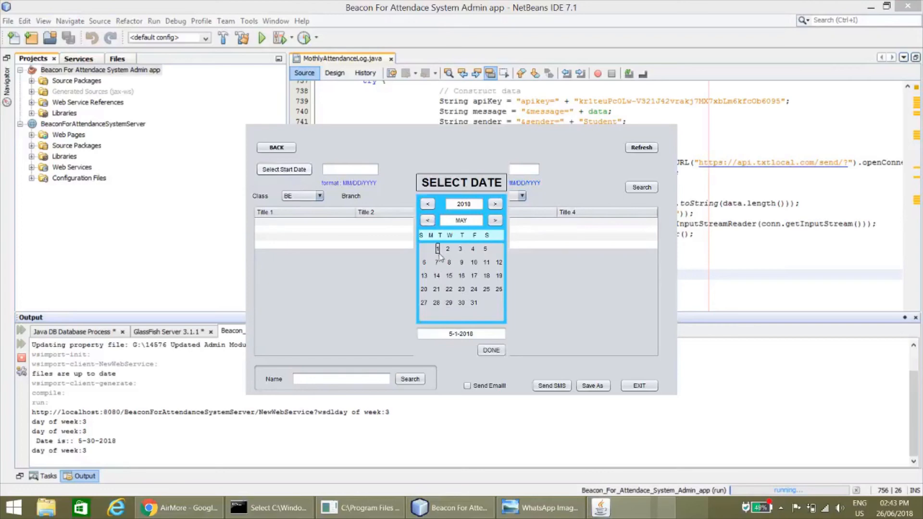
{"action": "left_click", "coordinate": [490, 350]}
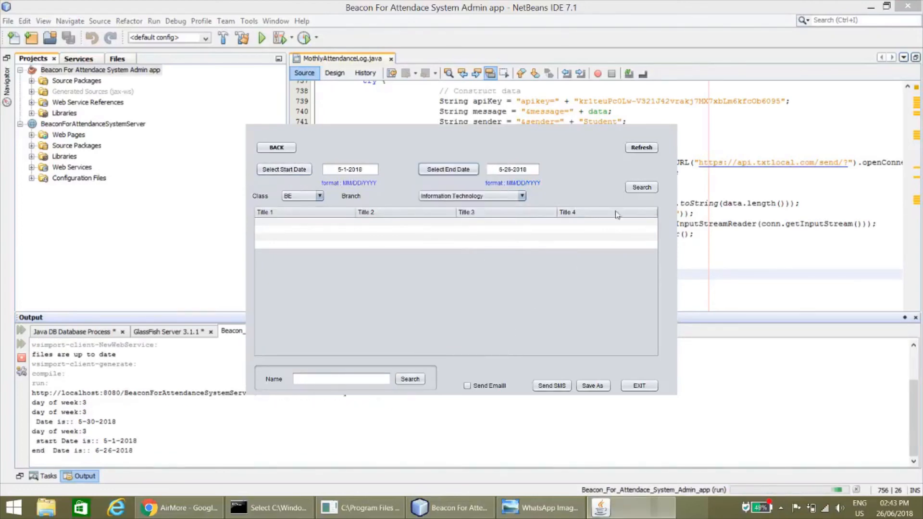
{"action": "left_click", "coordinate": [641, 187]}
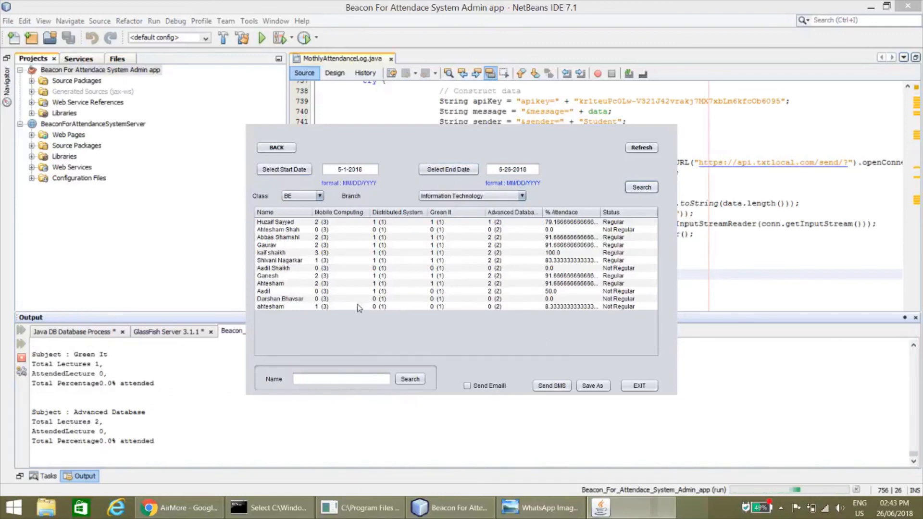